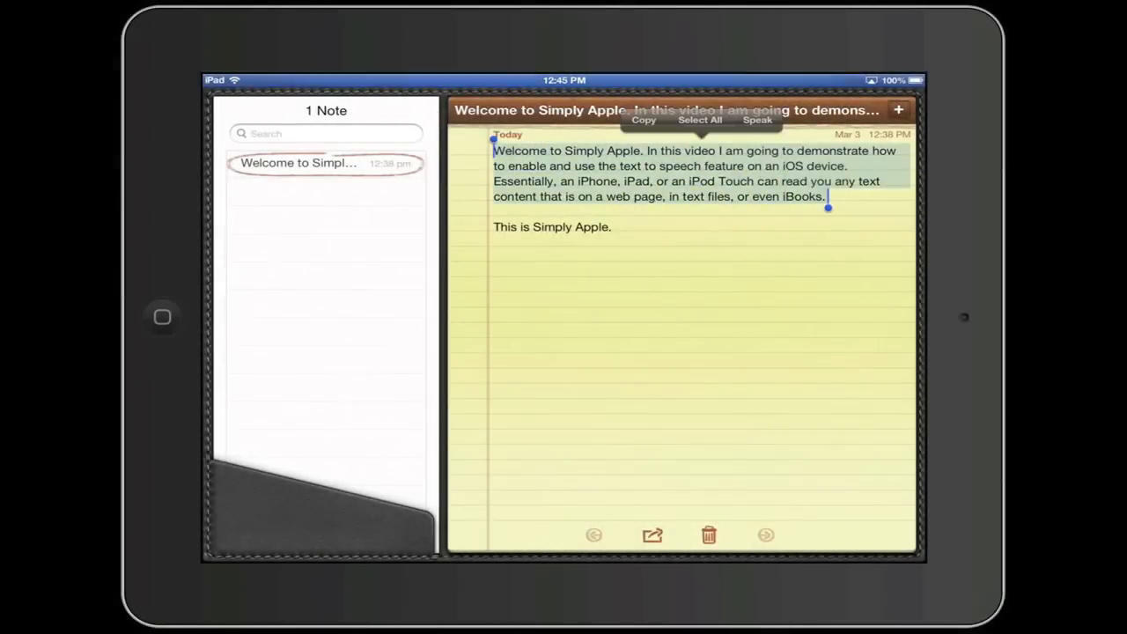
- Leave the welcome note after it is read aloud and return to the iPad home screen
{"action": "left_click", "coordinate": [757, 120]}
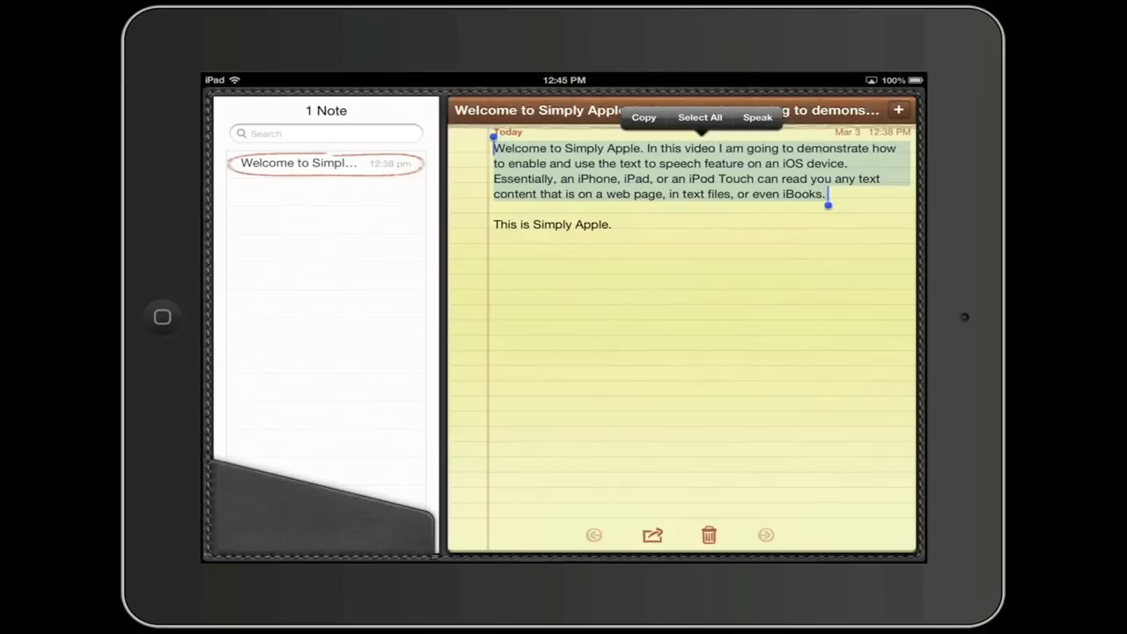
{"action": "left_click", "coordinate": [162, 318]}
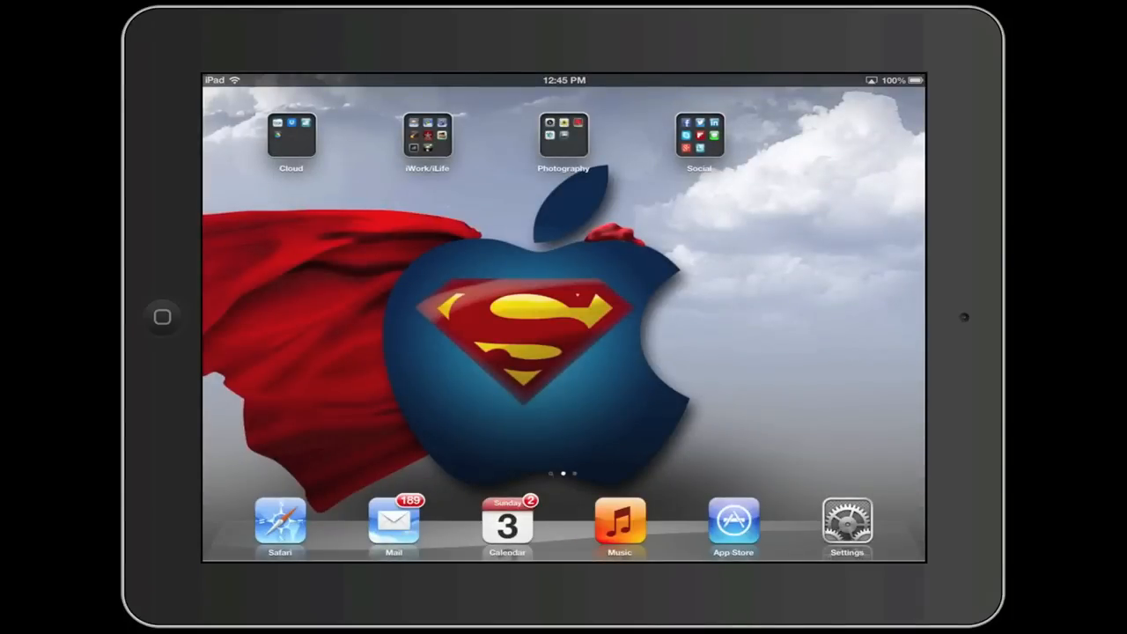
- Launch Settings from the dock so the General page shows
{"action": "left_click", "coordinate": [846, 524]}
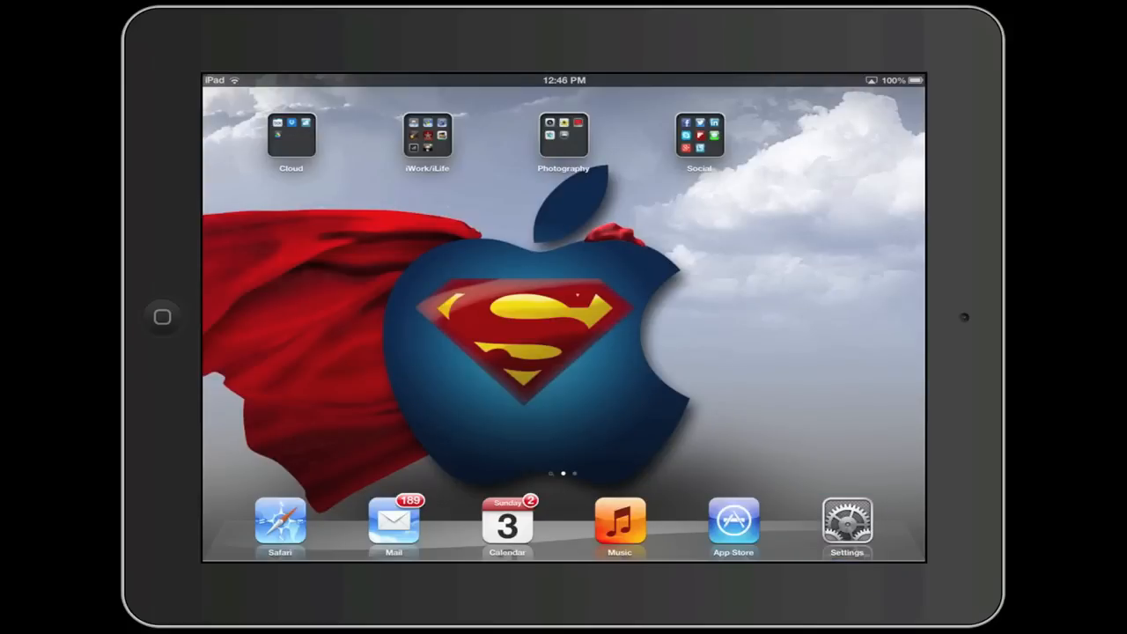
{"action": "left_click", "coordinate": [847, 521]}
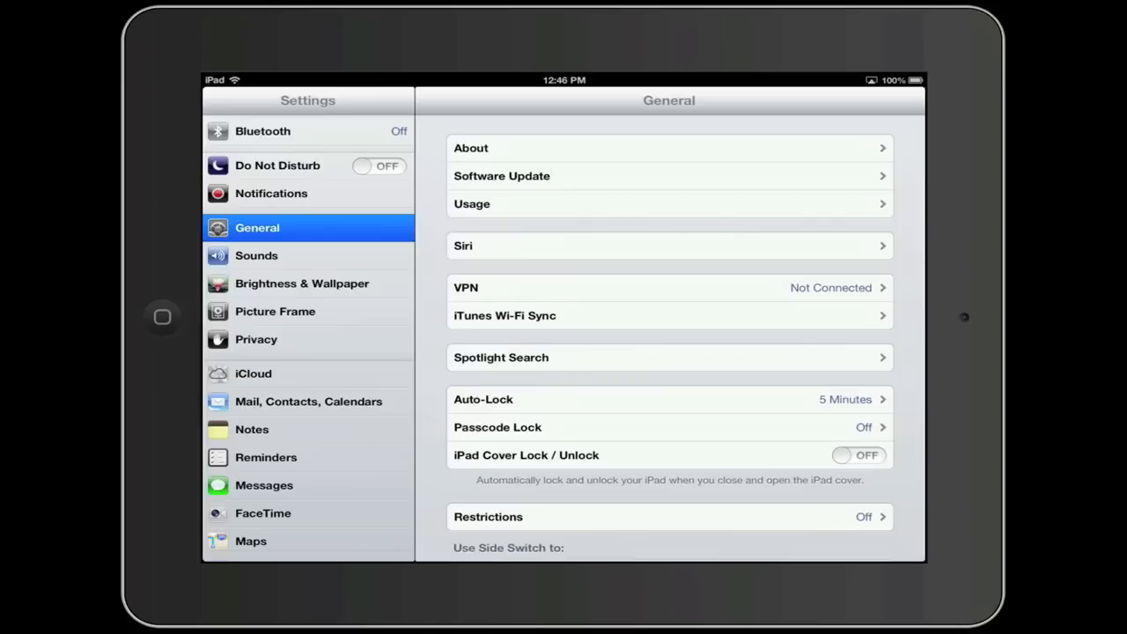
- Go from General into Accessibility and bring up the Speak Selection options
{"action": "scroll", "scroll_direction": "down", "scroll_amount": 3}
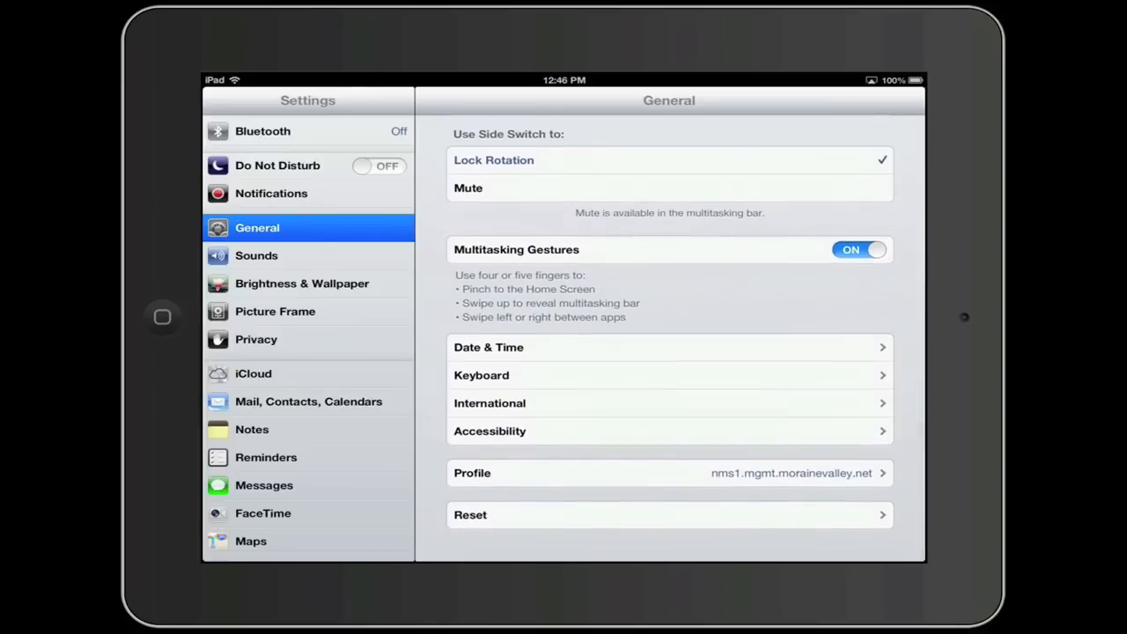
{"action": "left_click", "coordinate": [669, 431]}
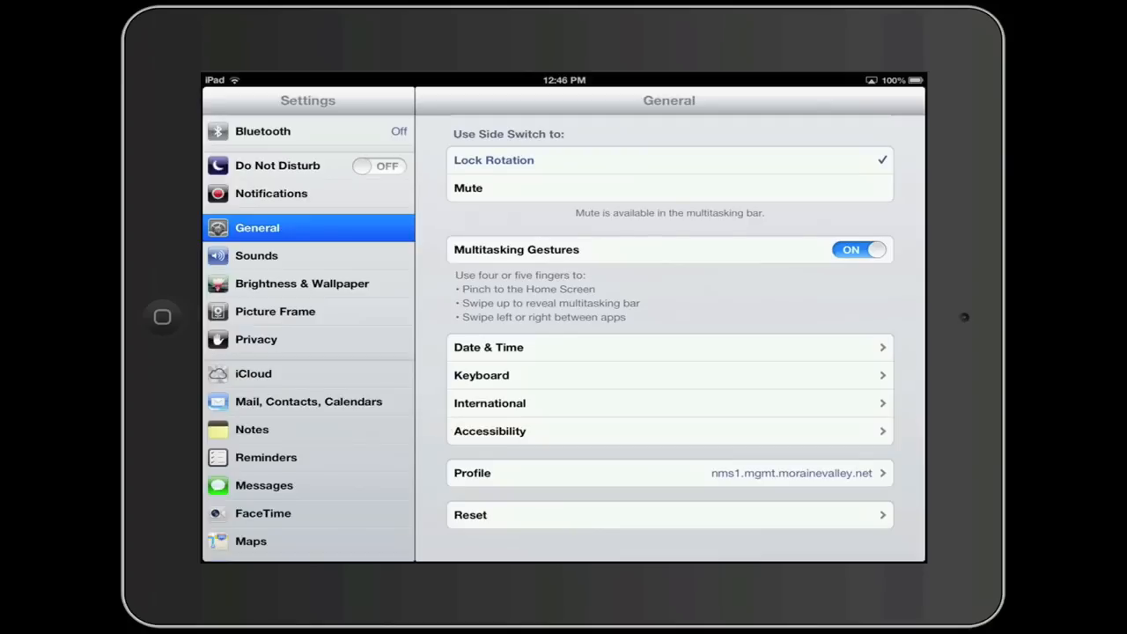
{"action": "left_click", "coordinate": [490, 430]}
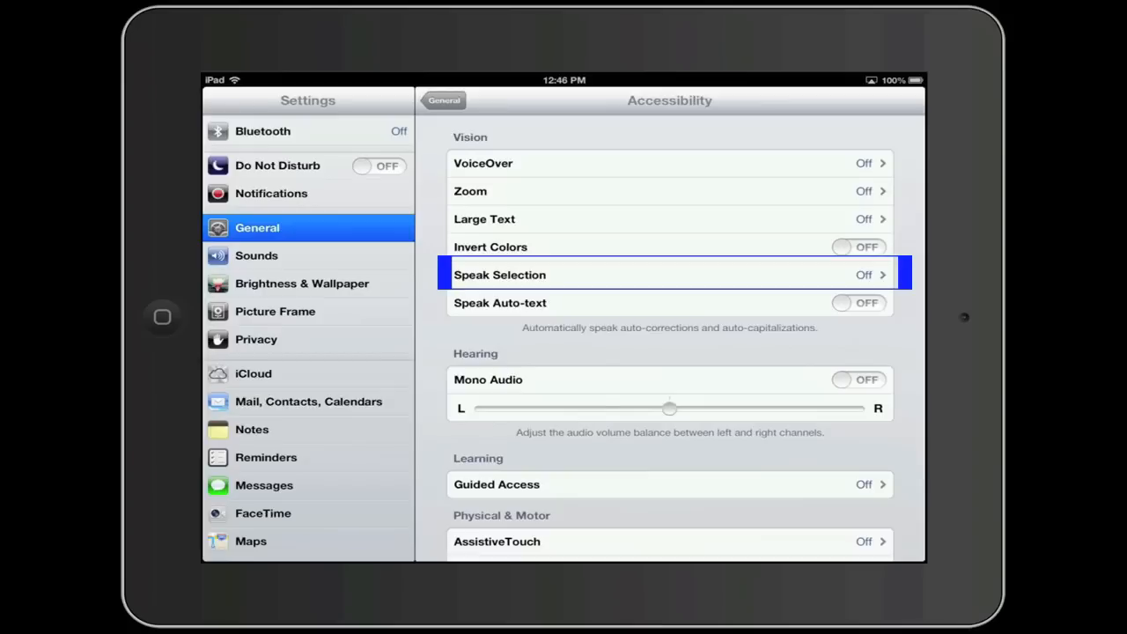
{"action": "left_click", "coordinate": [668, 274]}
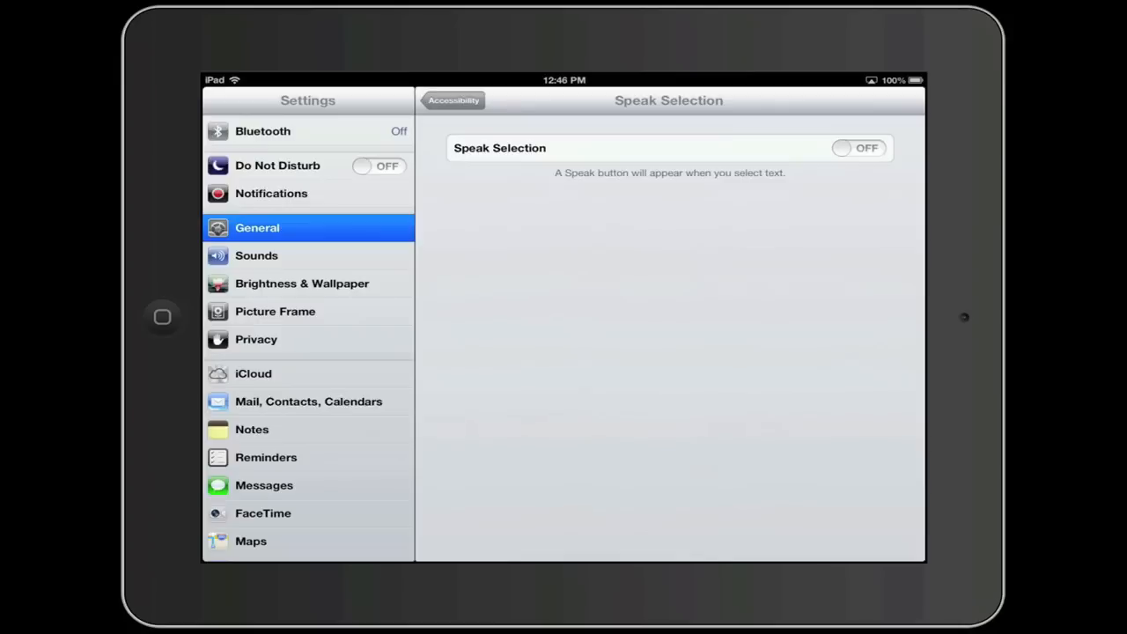
- Switch Speak Selection on and change its English dialect from British to U.S. English
{"action": "left_click", "coordinate": [861, 147]}
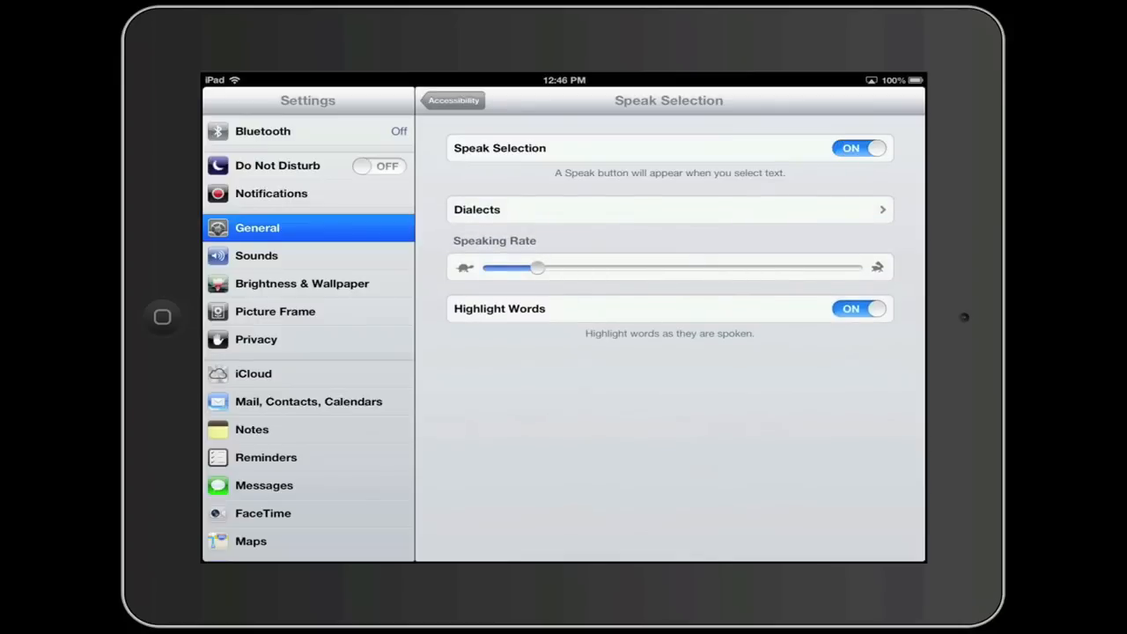
{"action": "left_click", "coordinate": [669, 210]}
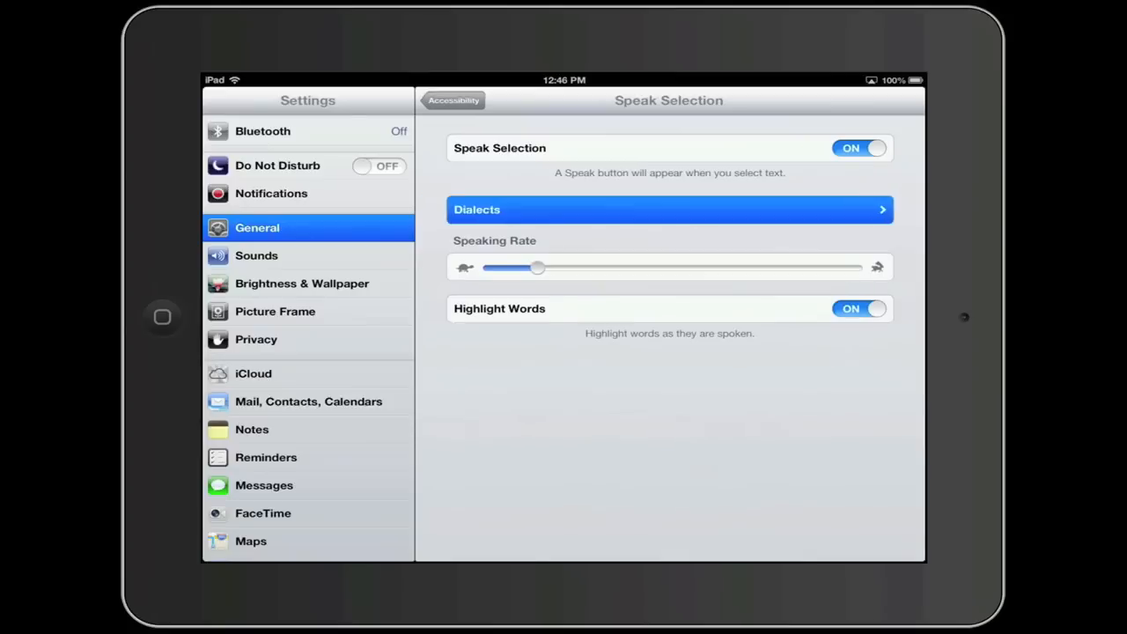
{"action": "left_click", "coordinate": [670, 210]}
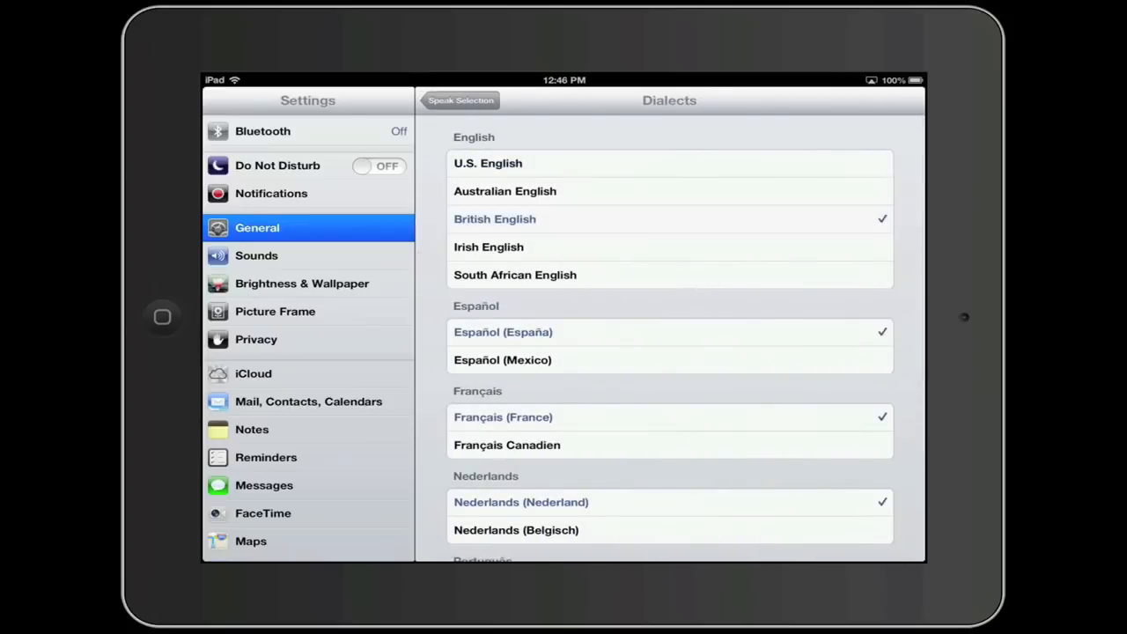
{"action": "left_click", "coordinate": [487, 163]}
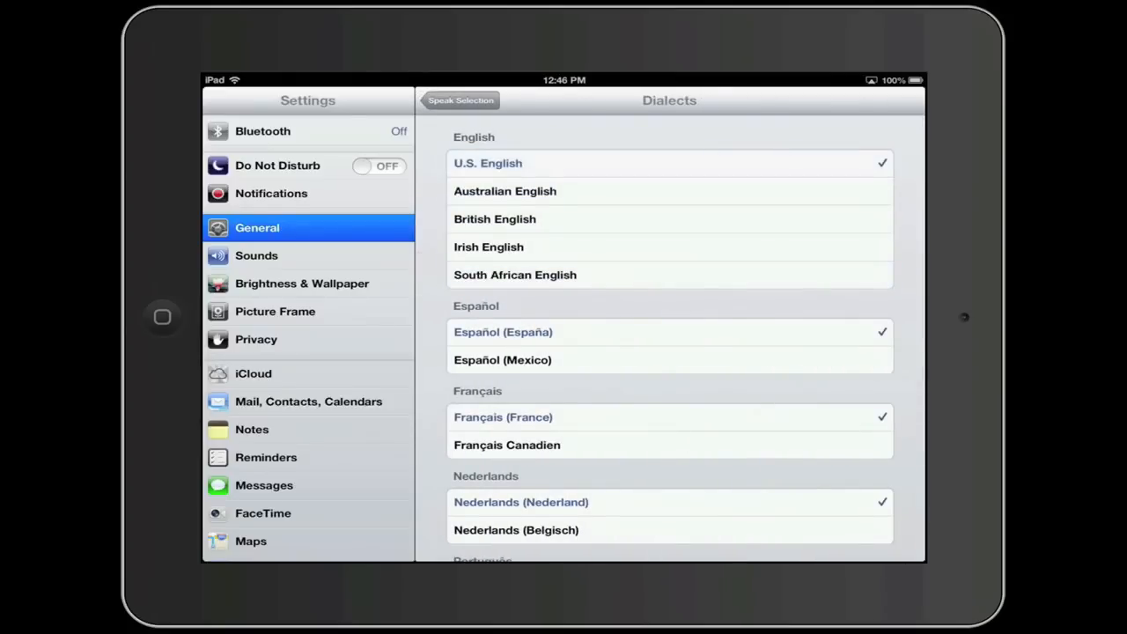
{"action": "left_click", "coordinate": [461, 99]}
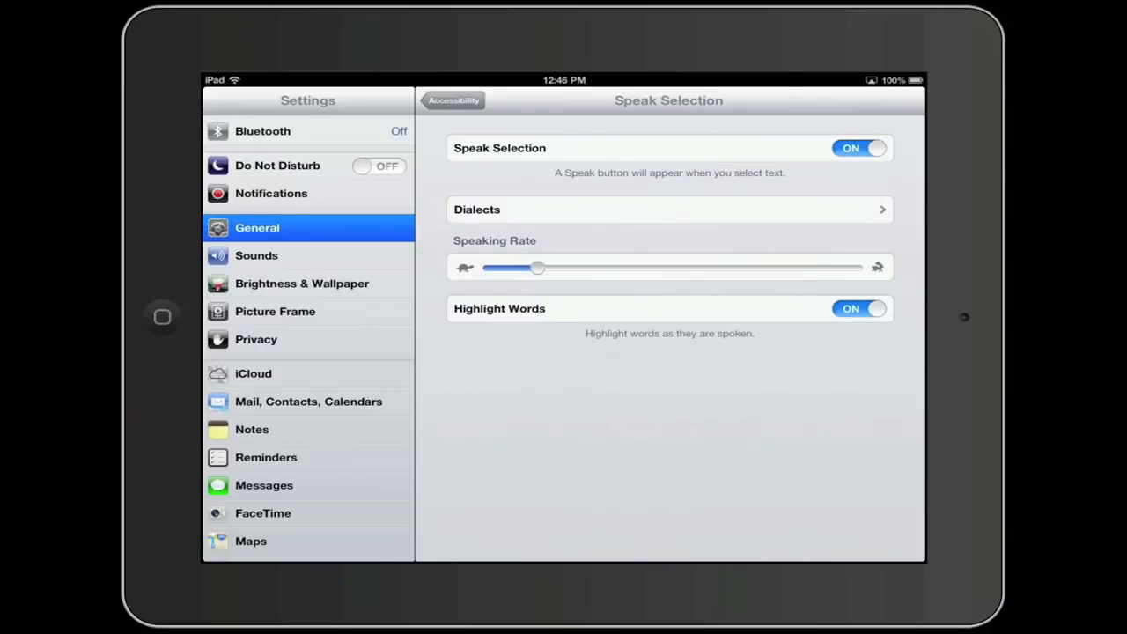
- Try a faster speaking rate and restore it, then turn Highlight Words off
{"action": "left_click_drag", "start_coordinate": [537, 267], "coordinate": [635, 266]}
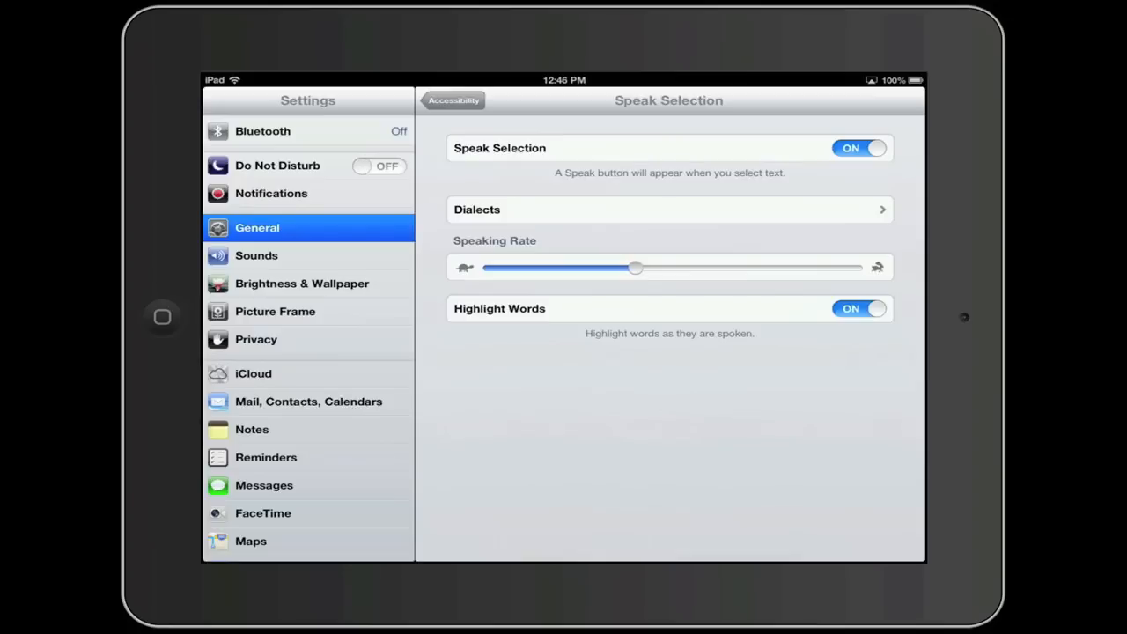
{"action": "left_click_drag", "start_coordinate": [636, 268], "coordinate": [537, 268]}
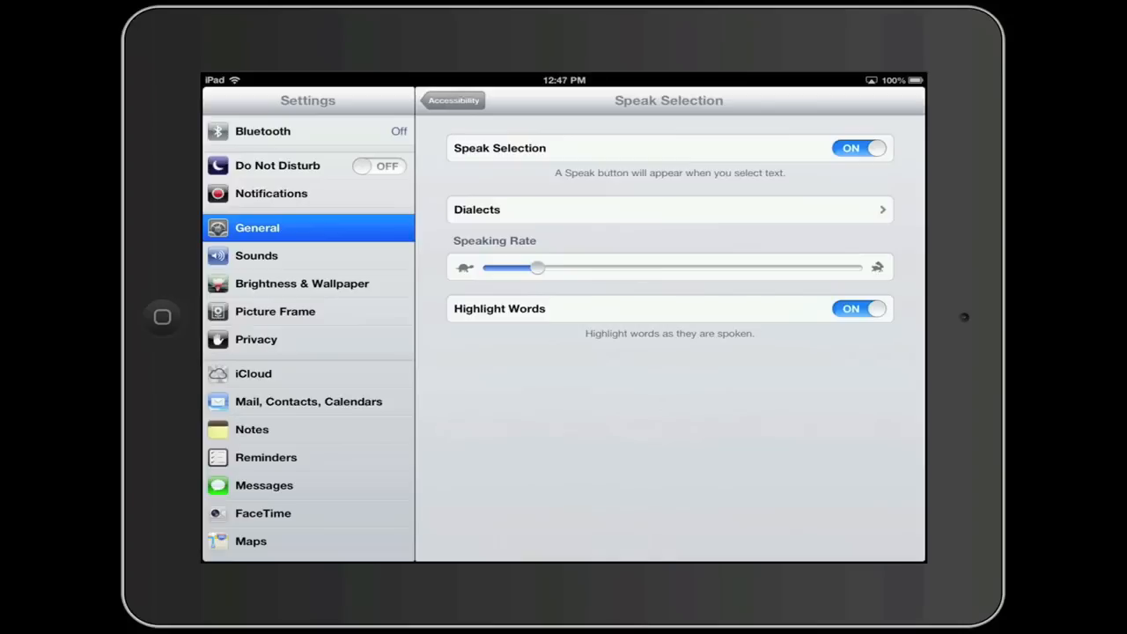
{"action": "left_click", "coordinate": [857, 308]}
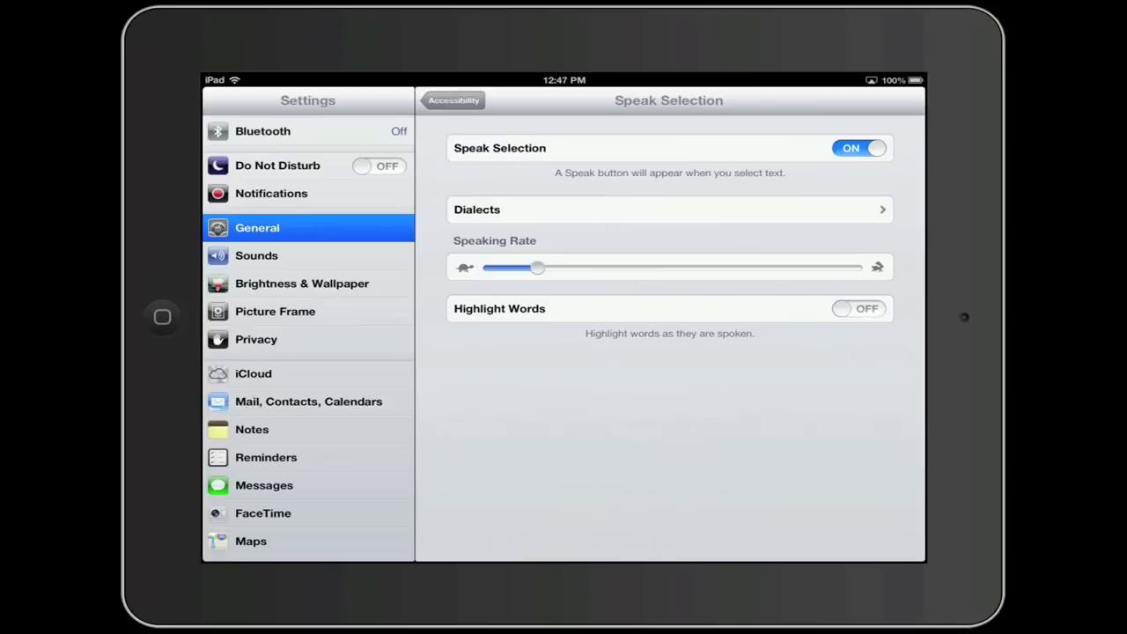
{"action": "left_click", "coordinate": [857, 308]}
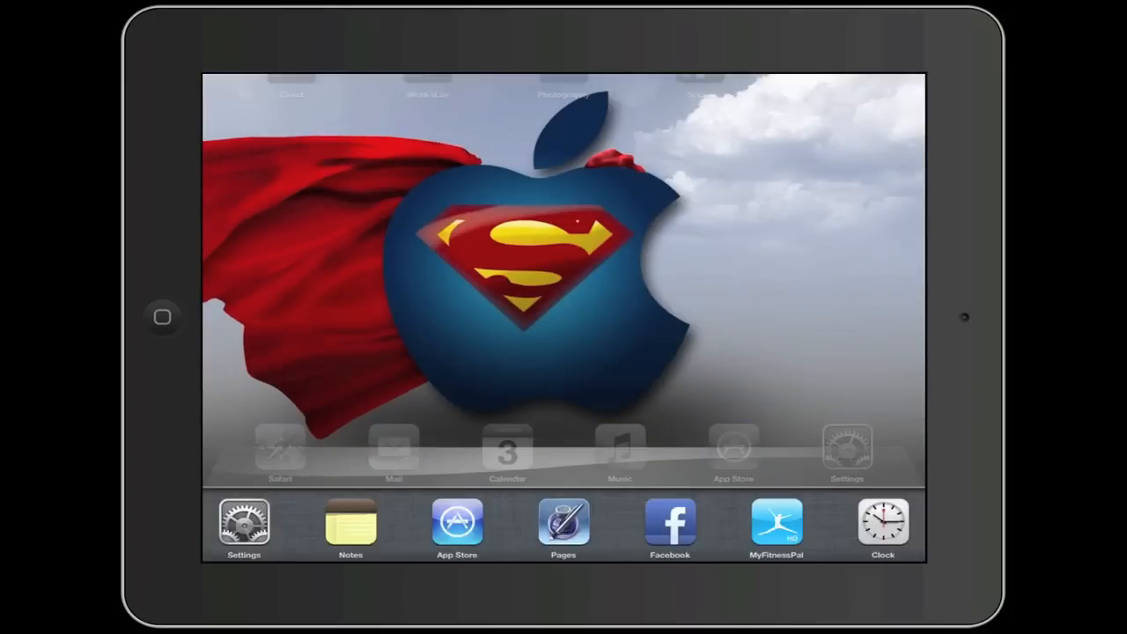
- Return to the Simply Apple welcome note in Notes from the multitasking bar
{"action": "left_click", "coordinate": [349, 524]}
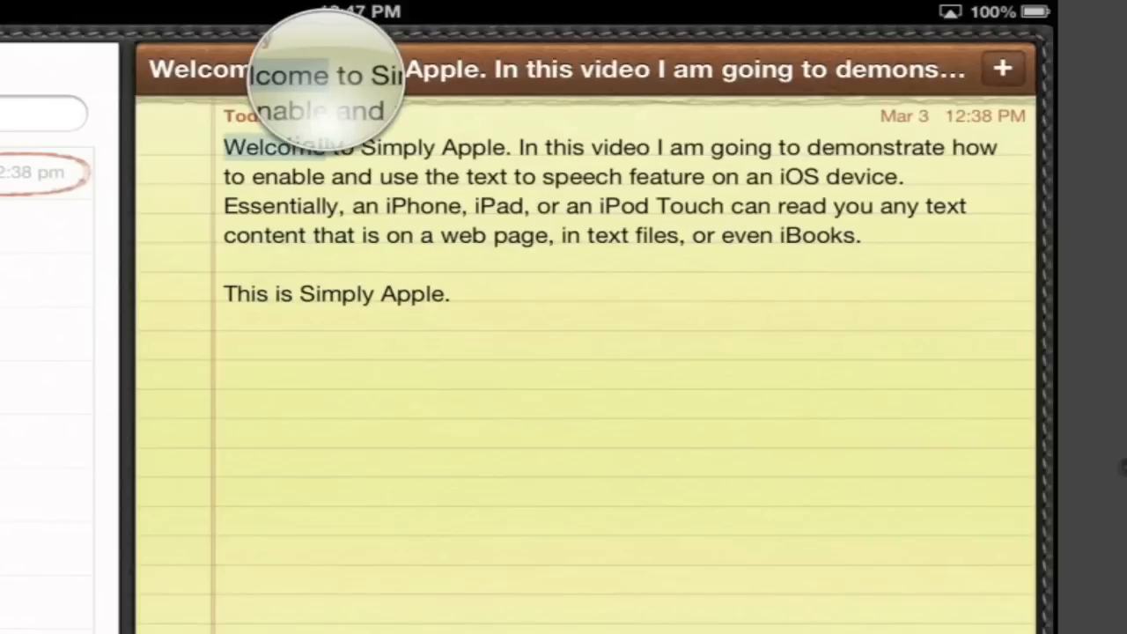
- Select from 'Welcome' to the end of the first paragraph, then move into the final line
{"action": "double_click", "coordinate": [273, 147]}
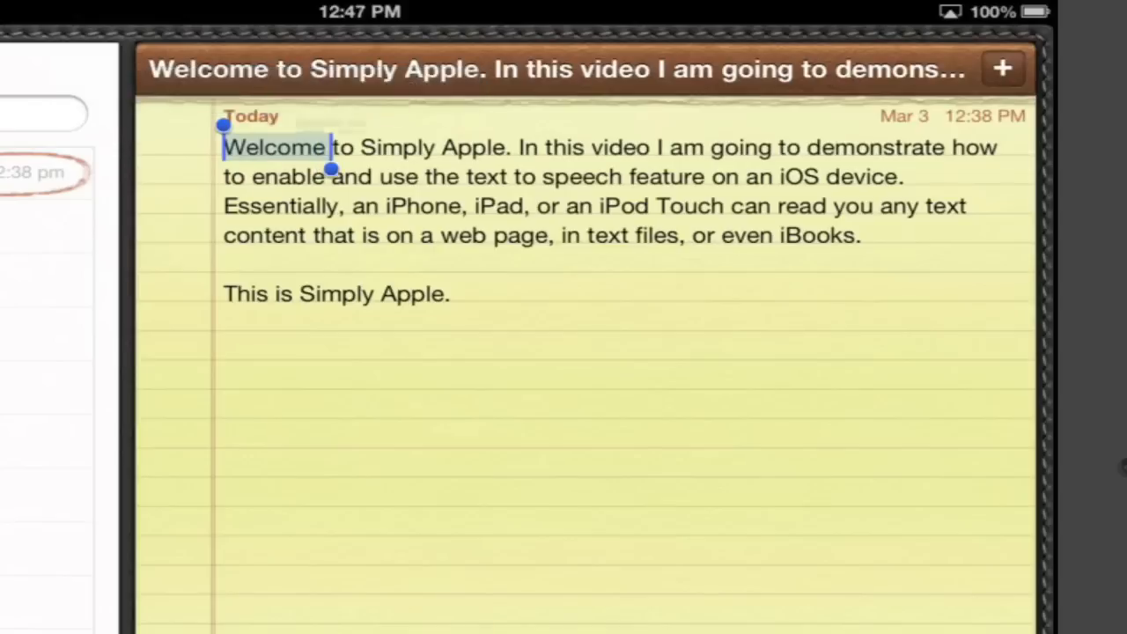
{"action": "left_click_drag", "start_coordinate": [330, 169], "coordinate": [868, 257]}
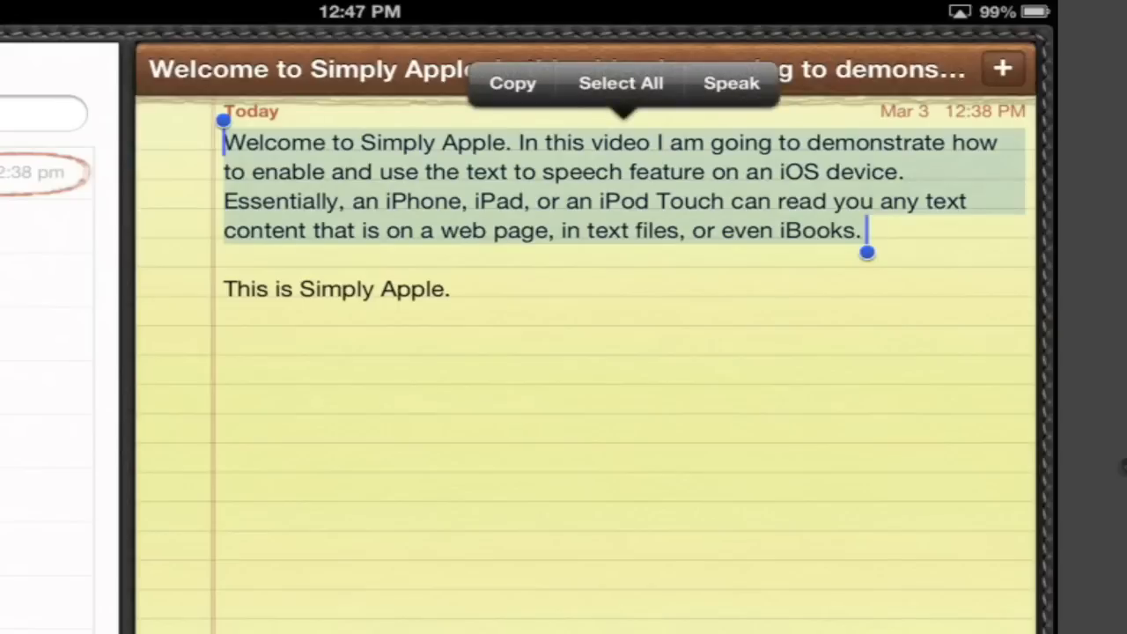
{"action": "left_click_drag", "start_coordinate": [867, 252], "coordinate": [269, 308]}
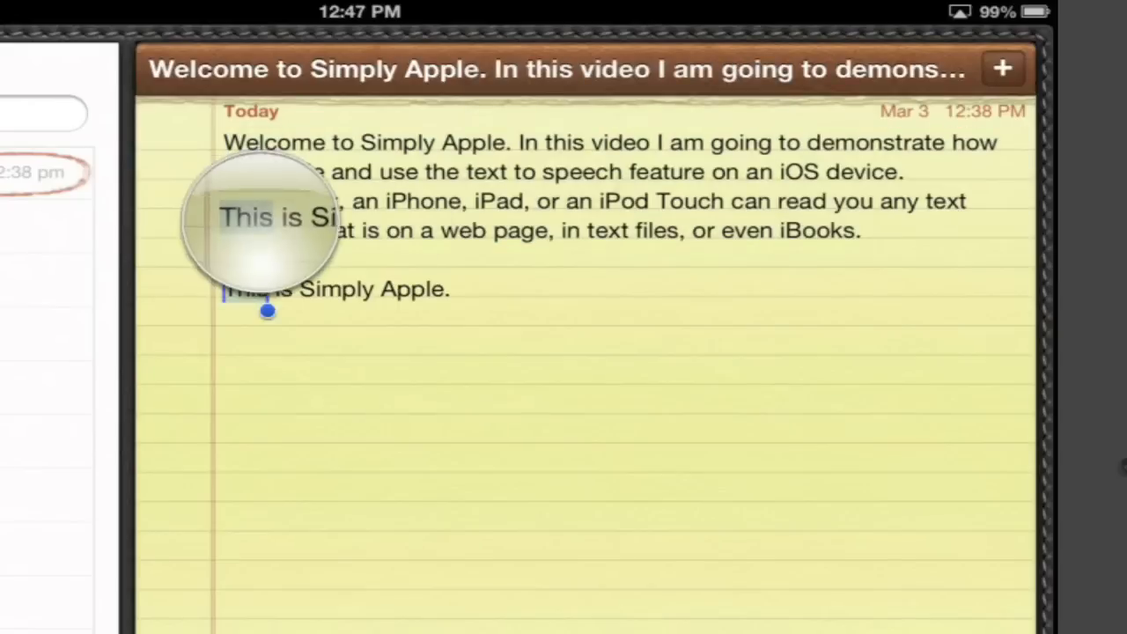